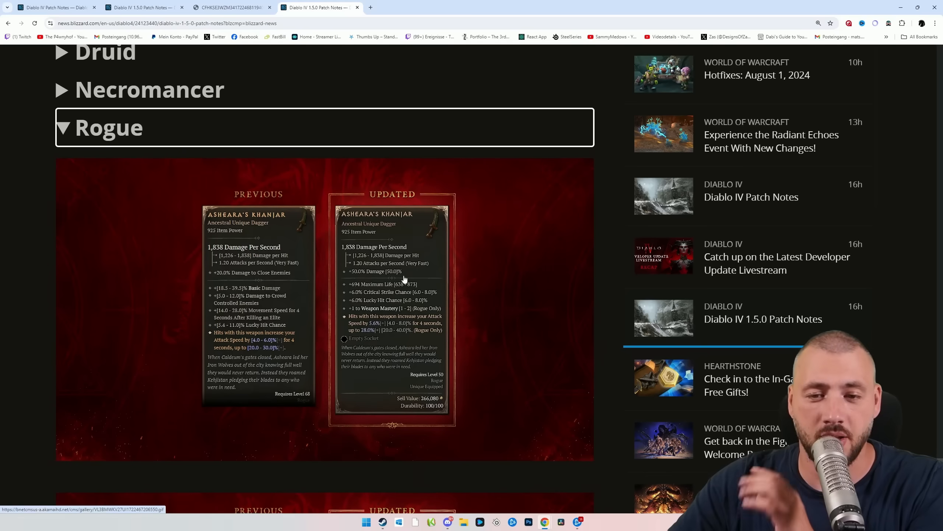
Step: Scroll the Rogue unique changes down to Asheara's Khanjar's previous/updated card
{"action": "scroll", "scroll_direction": "down", "scroll_amount": 3}
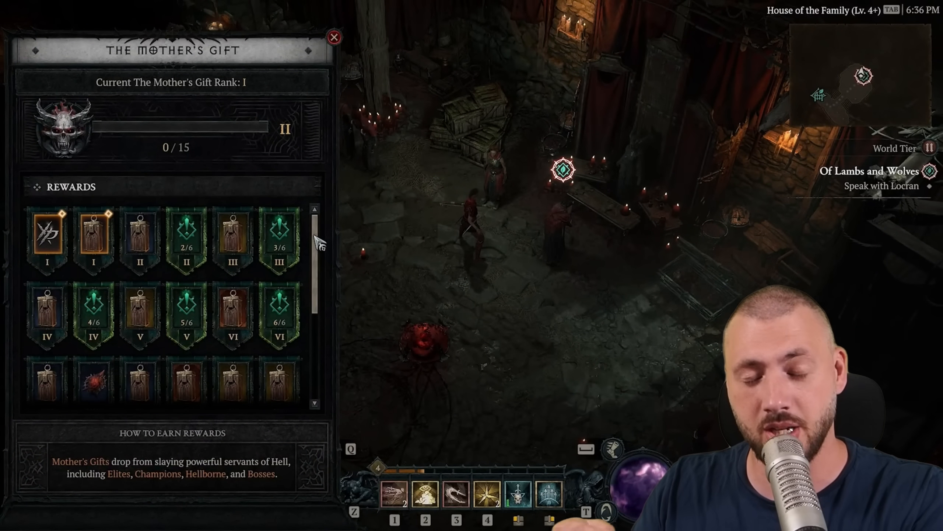
Step: Scroll the Mother's Gift rewards grid down through ranks VII to XVII
{"action": "scroll", "scroll_direction": "down", "scroll_amount": 3}
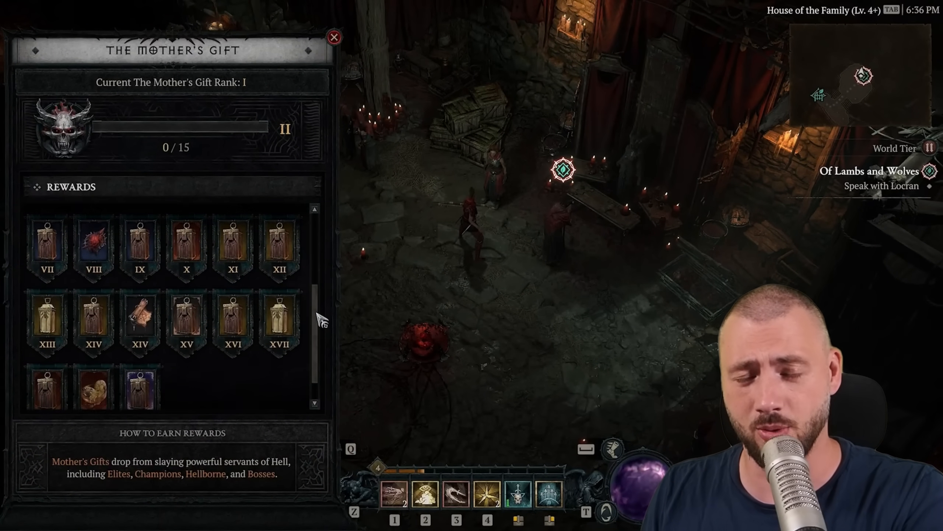
{"action": "scroll", "scroll_direction": "down", "scroll_amount": 3}
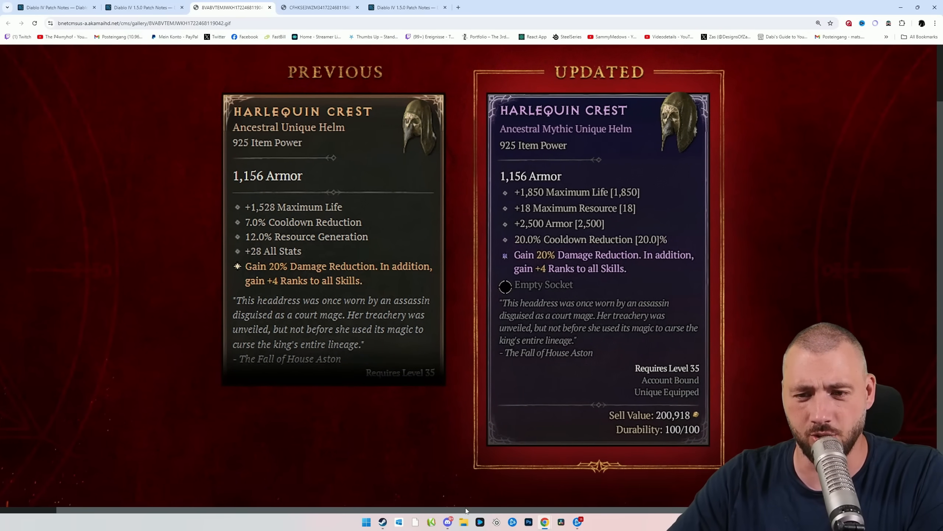
{"action": "mouse_move", "coordinate": [512, 194]}
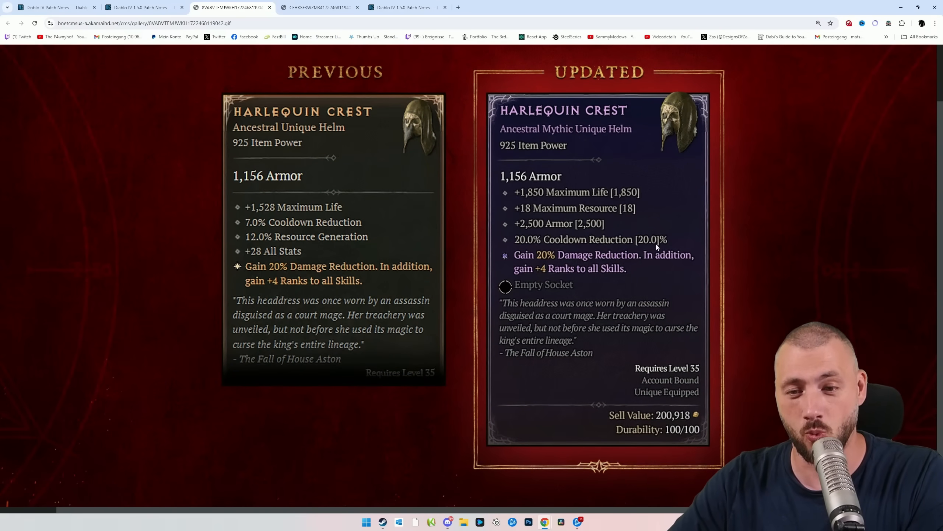
{"action": "mouse_move", "coordinate": [525, 231]}
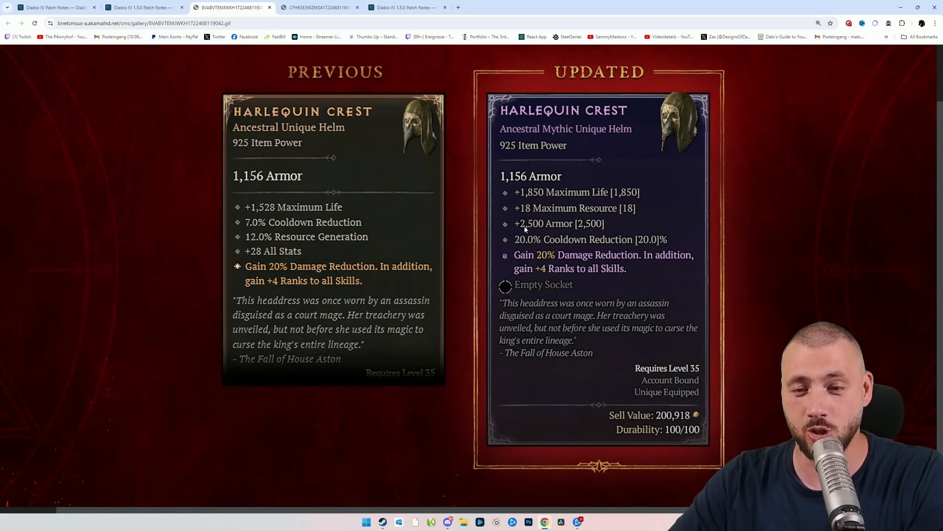
{"action": "mouse_move", "coordinate": [633, 244]}
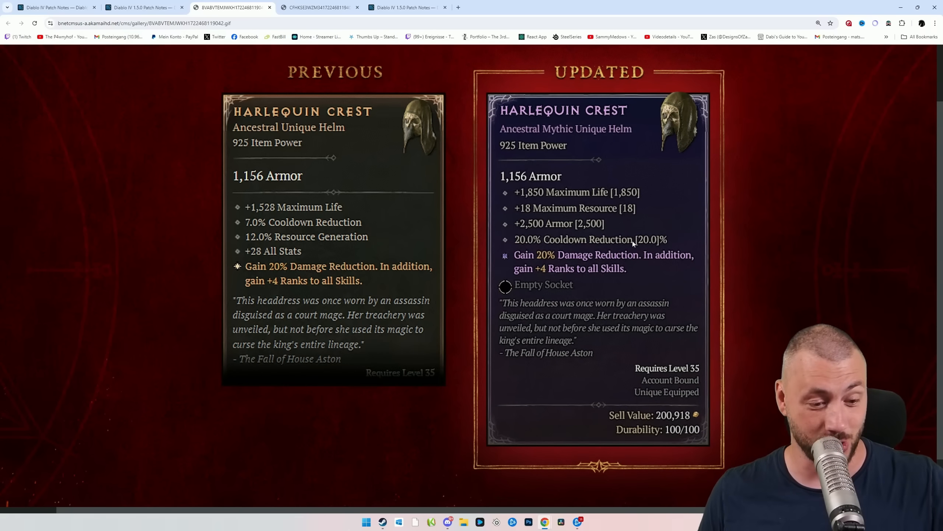
Step: Return to the patch notes at the Enchanting change and search the page for 'Helltide'
{"action": "left_click", "coordinate": [408, 6]}
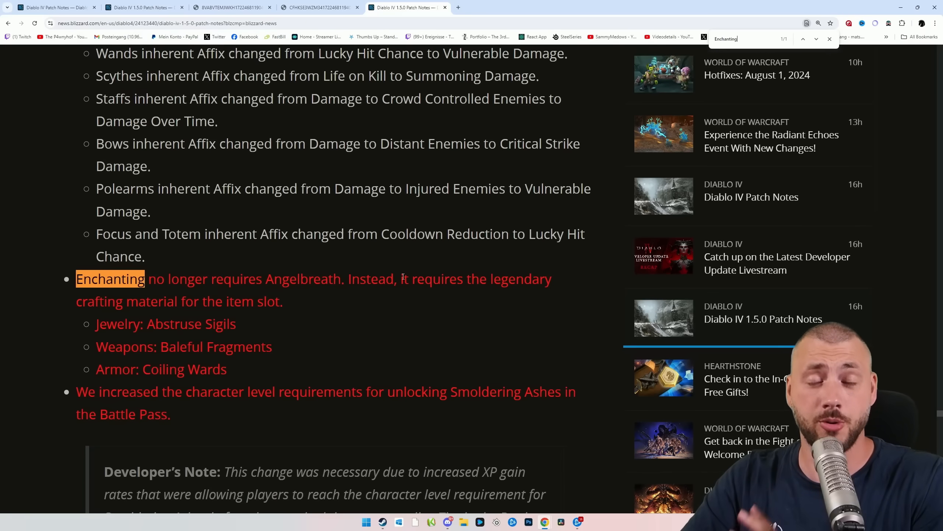
{"action": "scroll", "scroll_direction": "down", "scroll_amount": 3}
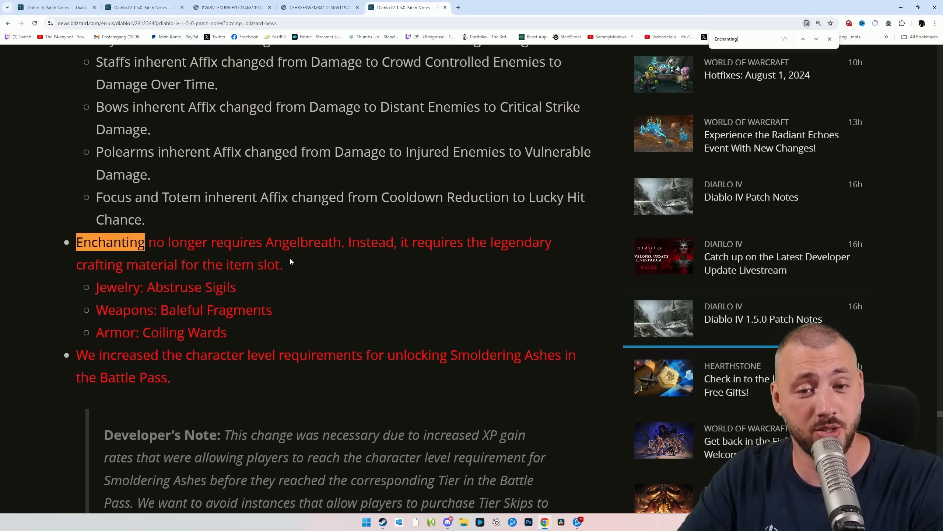
{"action": "mouse_move", "coordinate": [403, 267]}
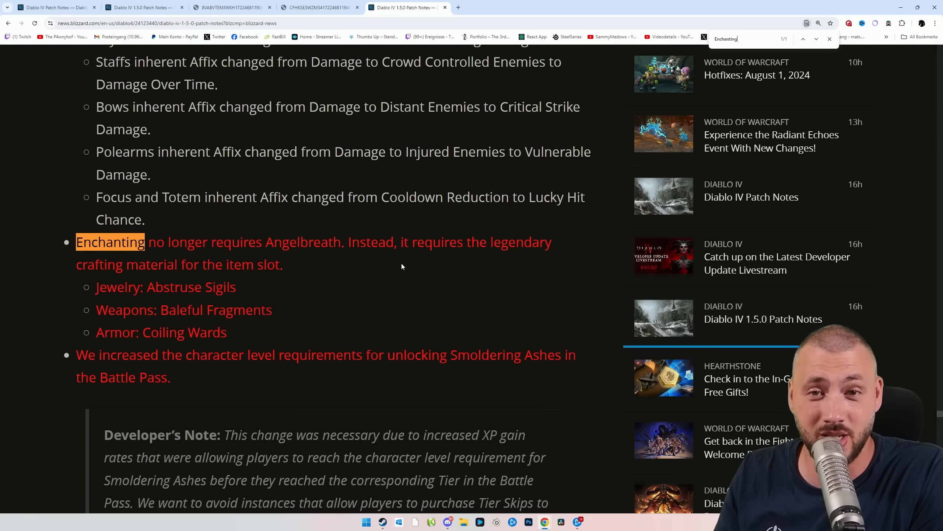
{"action": "type", "text": "Helltide"}
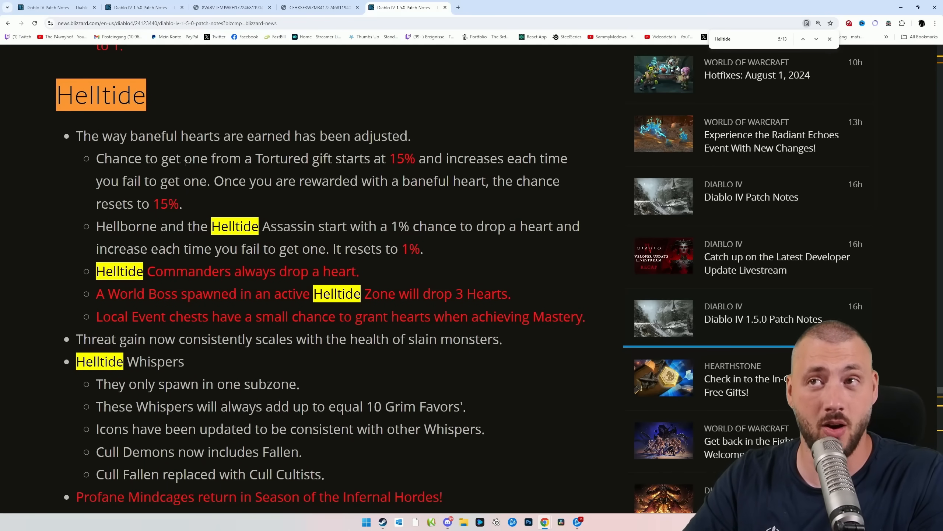
Step: Read the baneful heart, Helltide Whisper and Profane Mindcage changes, then search 'infernal'
{"action": "scroll", "scroll_direction": "down", "scroll_amount": 3}
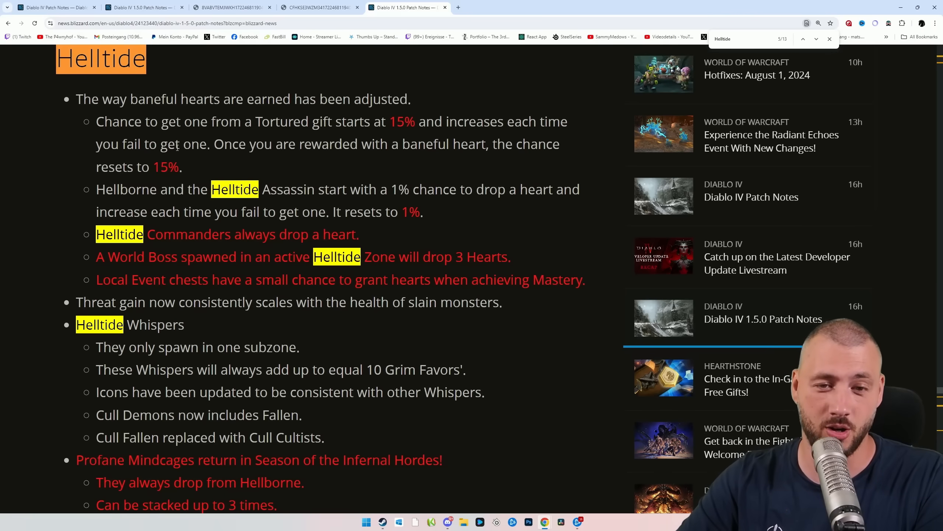
{"action": "mouse_move", "coordinate": [490, 207]}
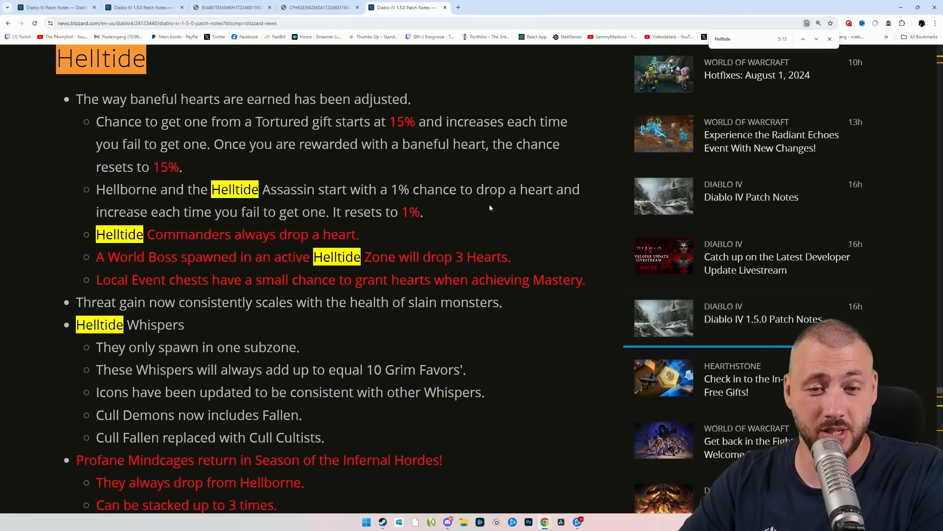
{"action": "scroll", "scroll_direction": "down", "scroll_amount": 3}
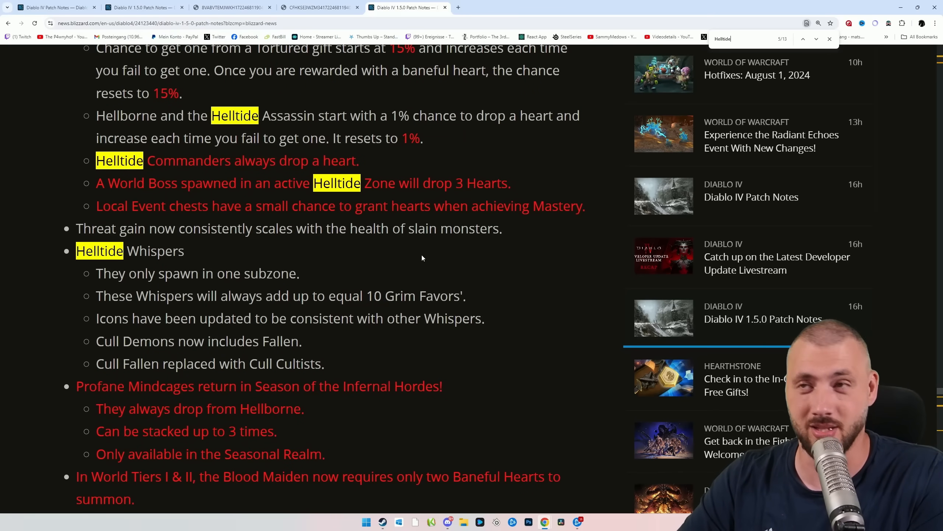
{"action": "scroll", "scroll_direction": "down", "scroll_amount": 3}
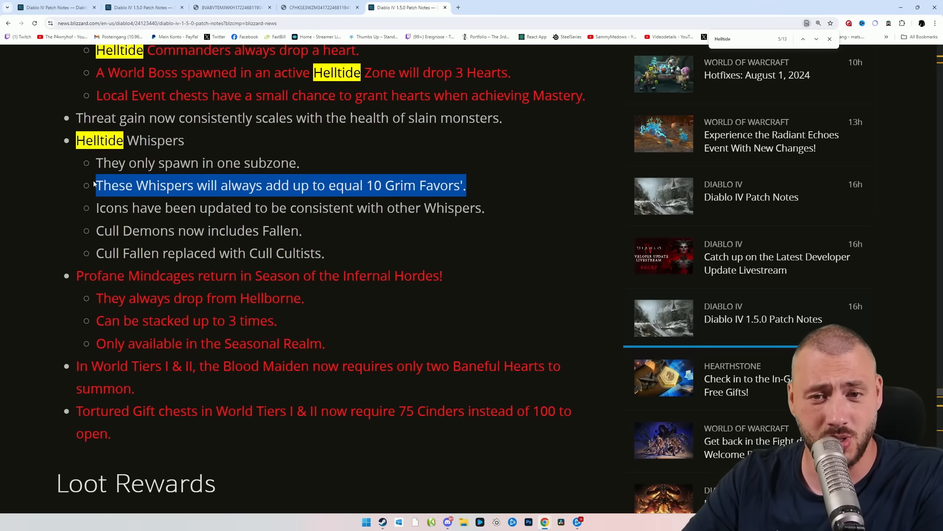
{"action": "scroll", "scroll_direction": "down", "scroll_amount": 3}
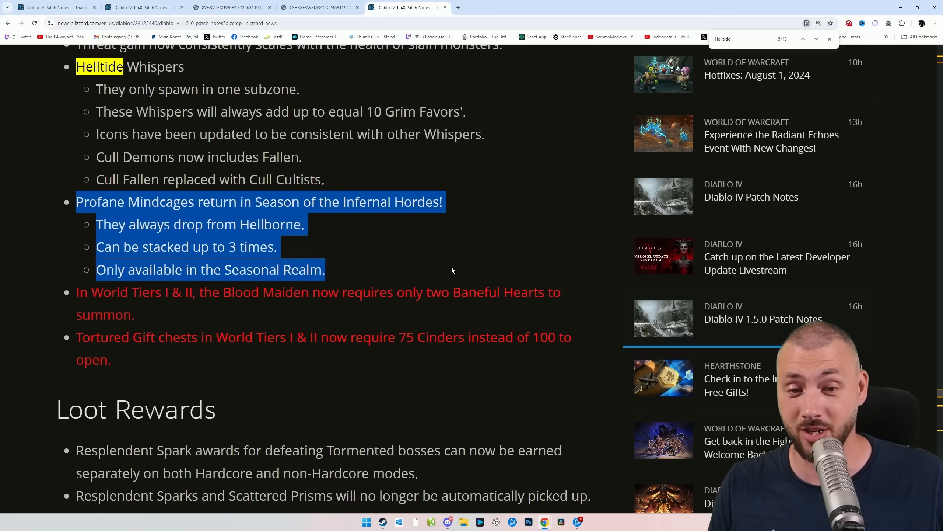
{"action": "type", "text": "infernal"}
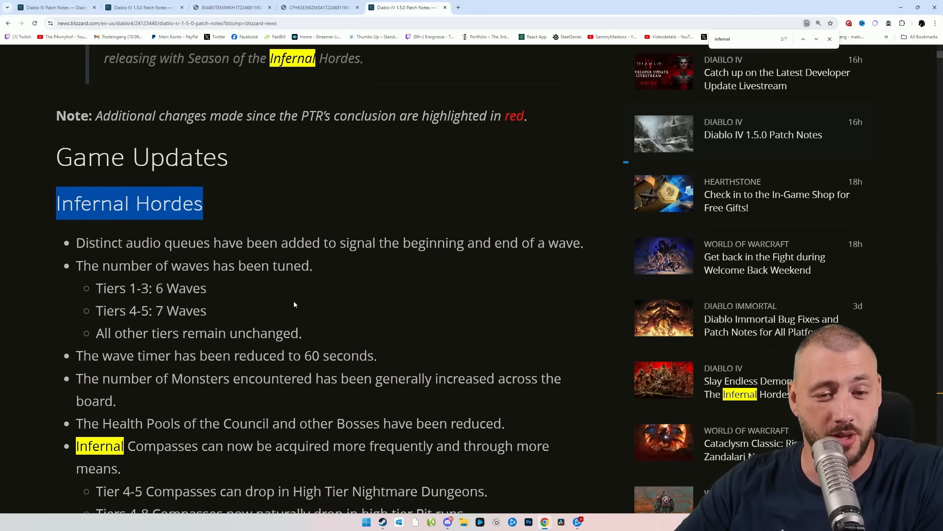
Step: Read the Infernal Hordes wave and Infernal Compass changes, clearing the compass highlight
{"action": "scroll", "scroll_direction": "down", "scroll_amount": 3}
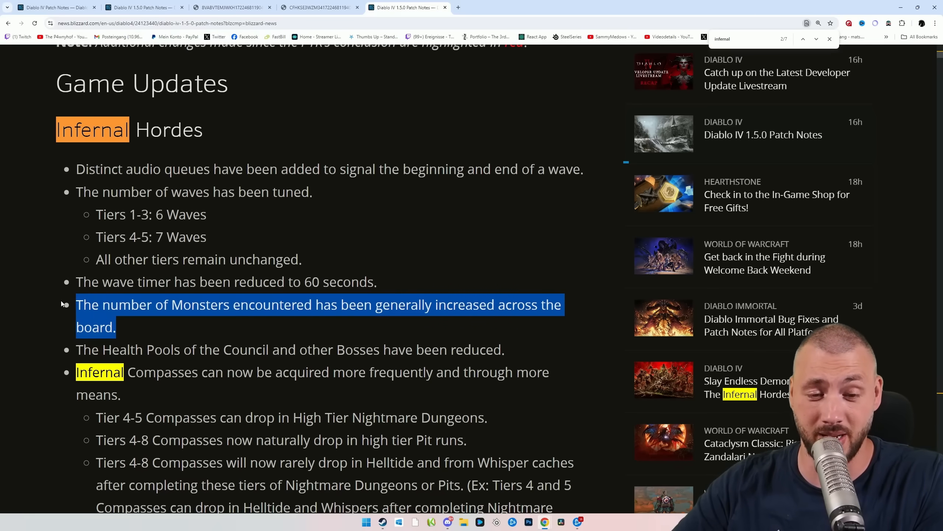
{"action": "scroll", "scroll_direction": "down", "scroll_amount": 3}
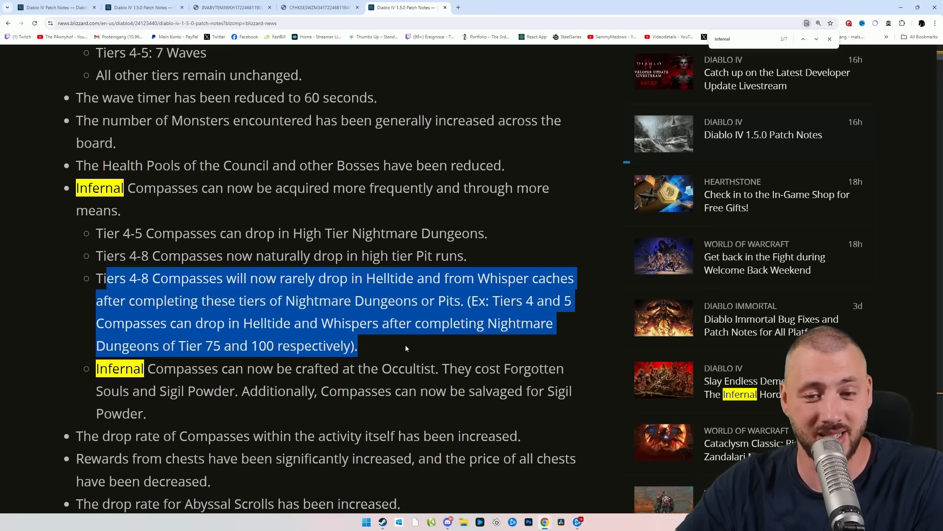
{"action": "left_click", "coordinate": [550, 328]}
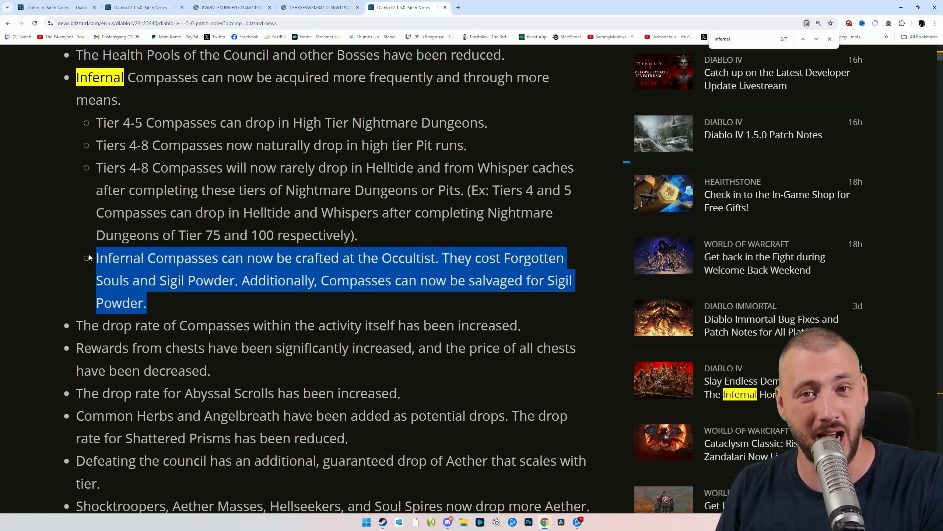
Step: Scroll to the Skyhunter bow's previous-versus-updated card, then on toward the Pit section
{"action": "scroll", "scroll_direction": "up", "scroll_amount": 3}
{"action": "type", "text": "reward"}
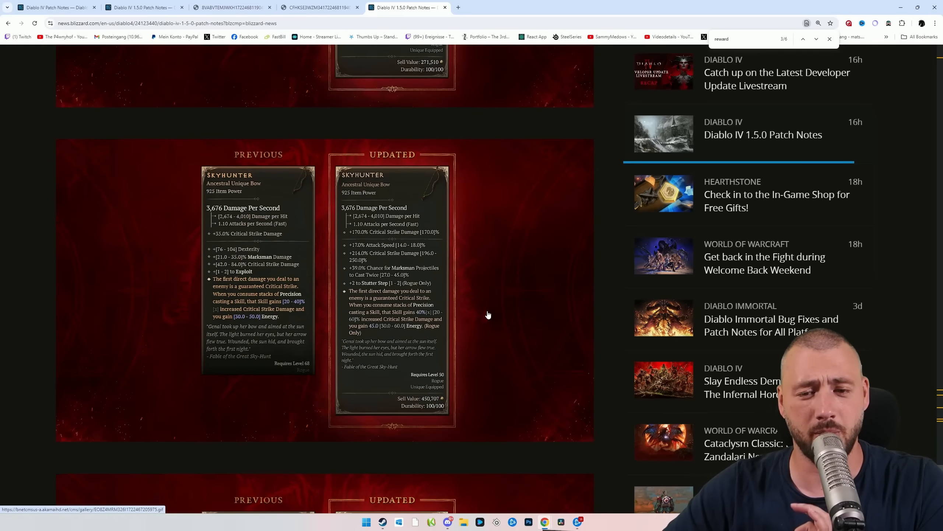
{"action": "scroll", "scroll_direction": "down", "scroll_amount": 3}
{"action": "type", "text": "the pit"}
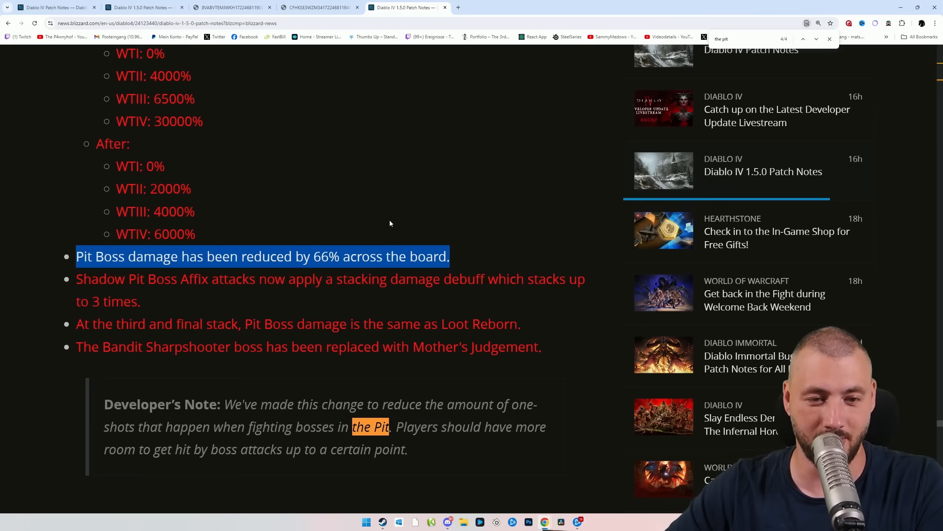
{"action": "mouse_move", "coordinate": [381, 221]}
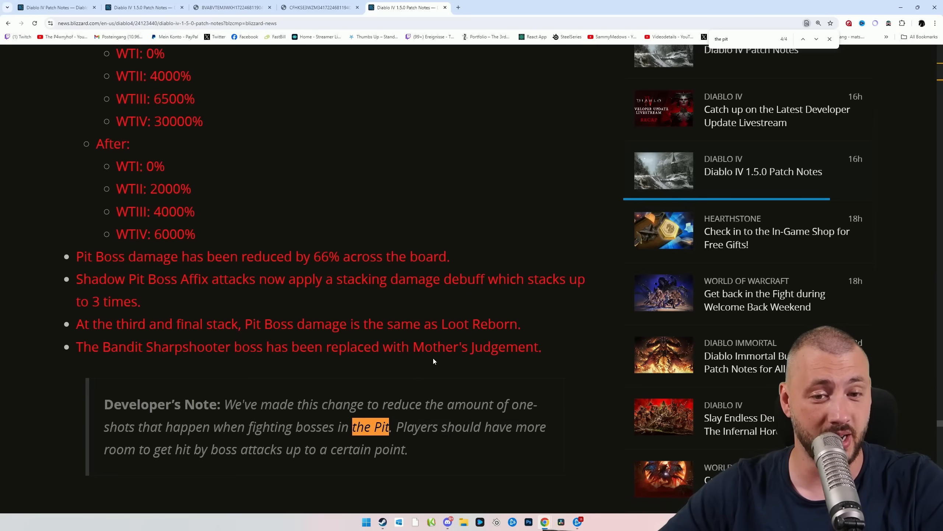
Step: Highlight the 'Pit Boss damage reduced by 66%' line in the Pit section
{"action": "left_click_drag", "start_coordinate": [76, 279], "coordinate": [140, 301]}
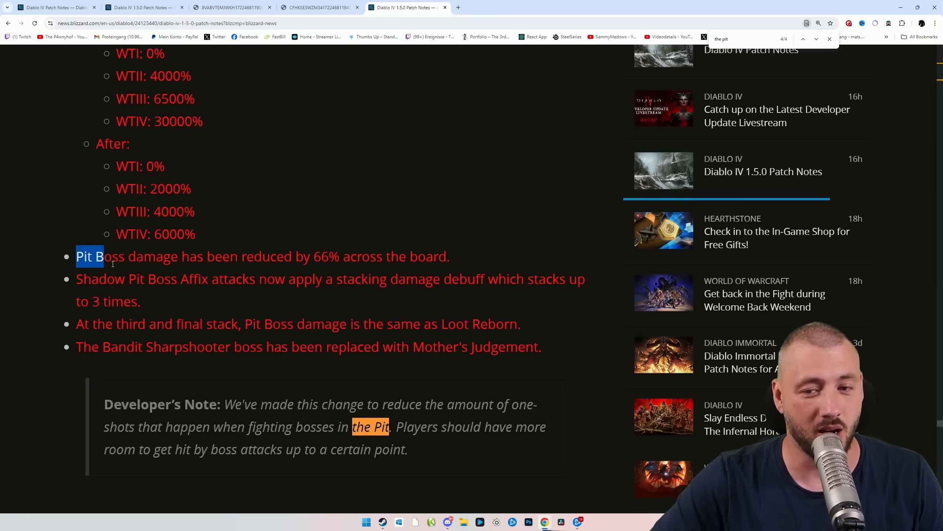
Step: Select the Developer's Note paragraph about reducing Pit boss one-shots
{"action": "left_click_drag", "start_coordinate": [76, 255], "coordinate": [532, 323]}
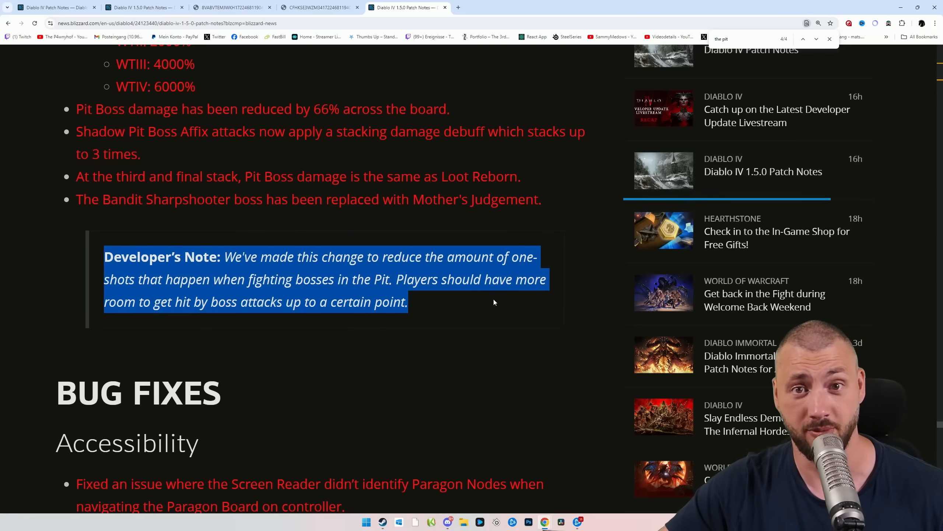
Step: Scroll down to The Grandfather two-handed sword's previous/updated item cards
{"action": "scroll", "scroll_direction": "down", "scroll_amount": 3}
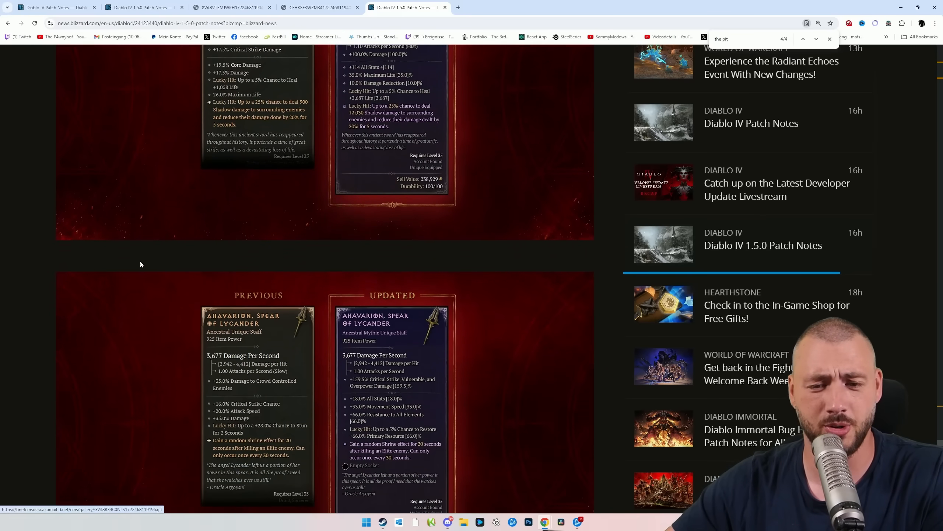
{"action": "scroll", "scroll_direction": "down", "scroll_amount": 3}
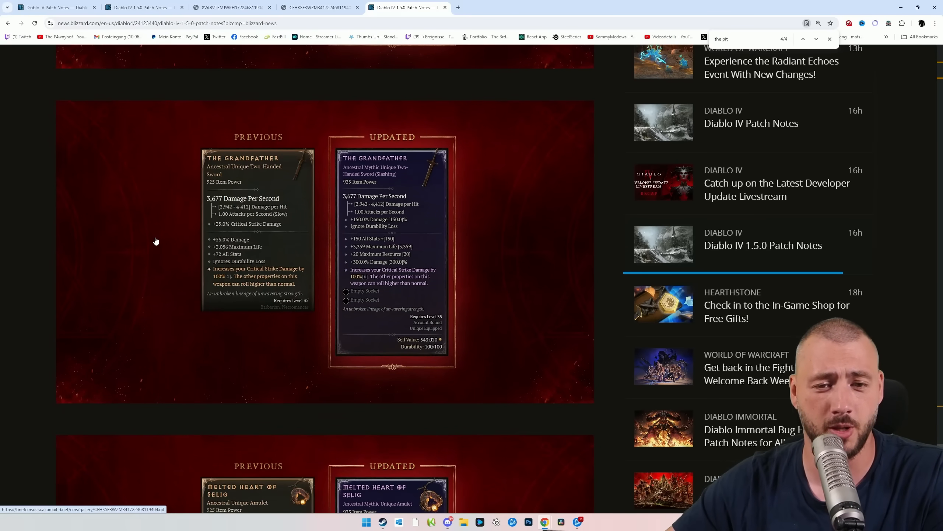
{"action": "mouse_move", "coordinate": [248, 168]}
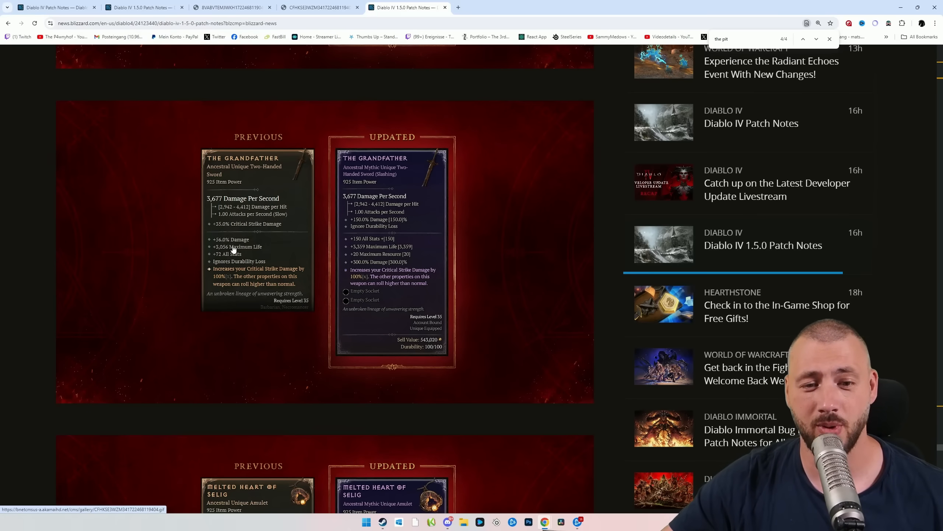
{"action": "mouse_move", "coordinate": [207, 264]}
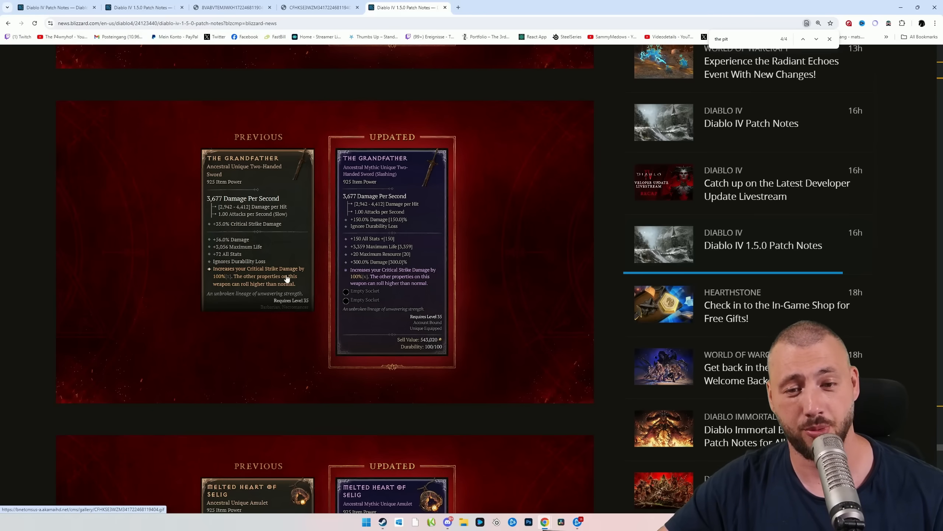
{"action": "mouse_move", "coordinate": [324, 230]}
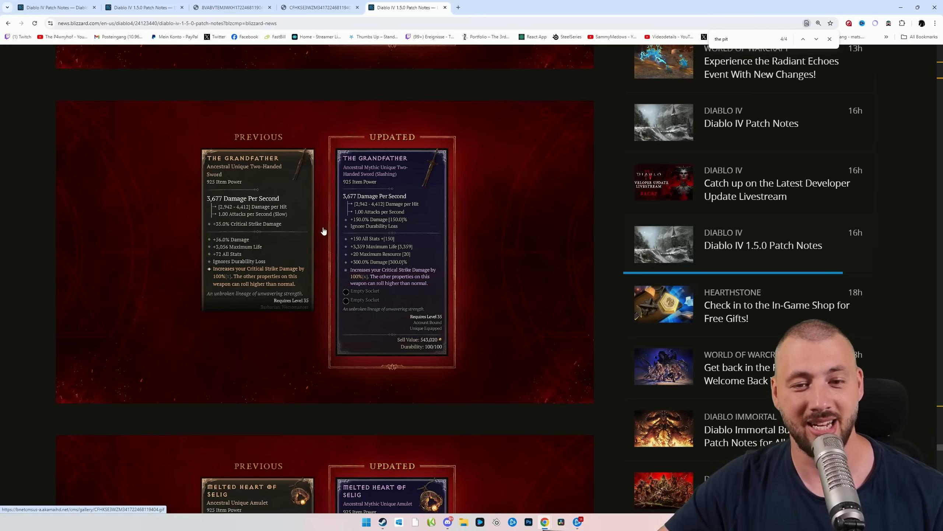
{"action": "mouse_move", "coordinate": [362, 227]}
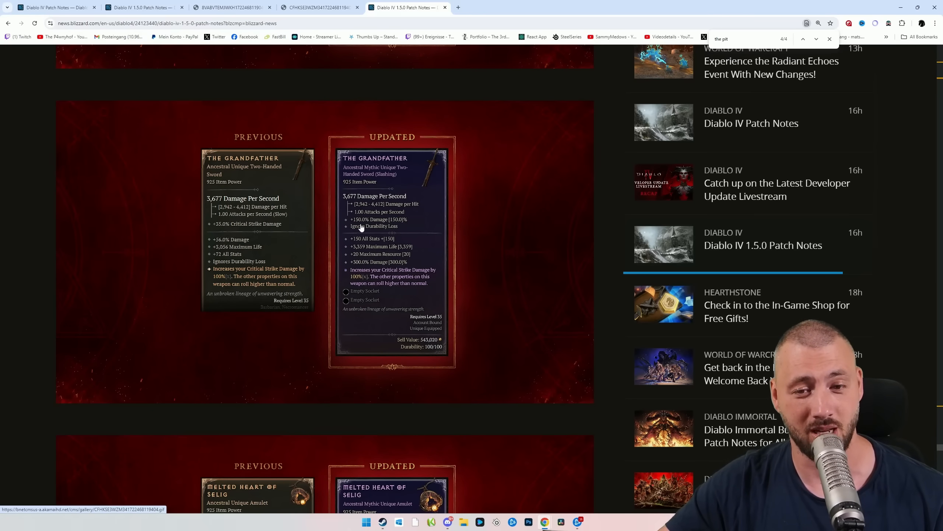
{"action": "mouse_move", "coordinate": [347, 282]}
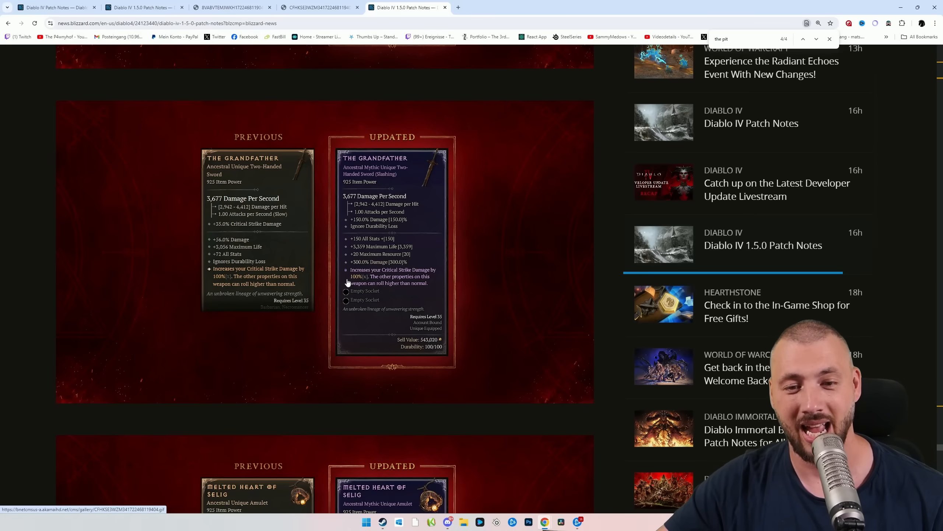
{"action": "mouse_move", "coordinate": [443, 281]}
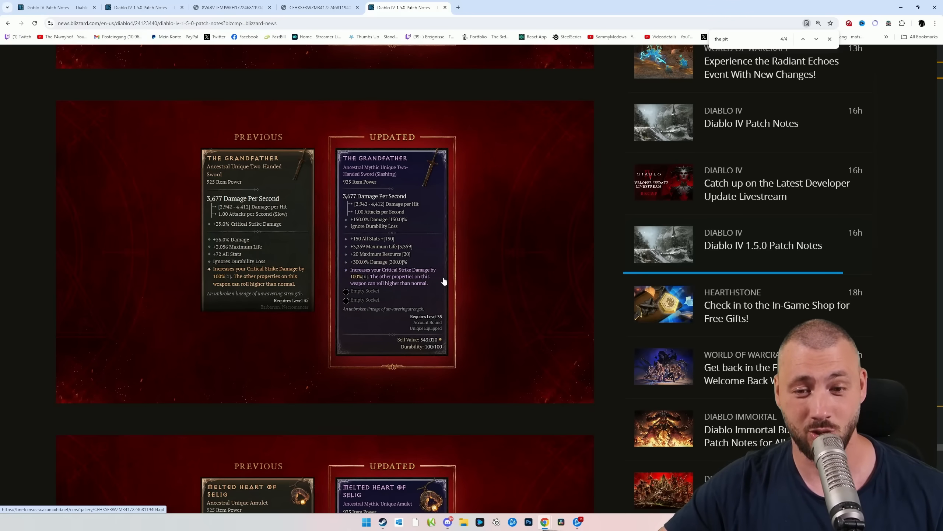
{"action": "mouse_move", "coordinate": [450, 292]}
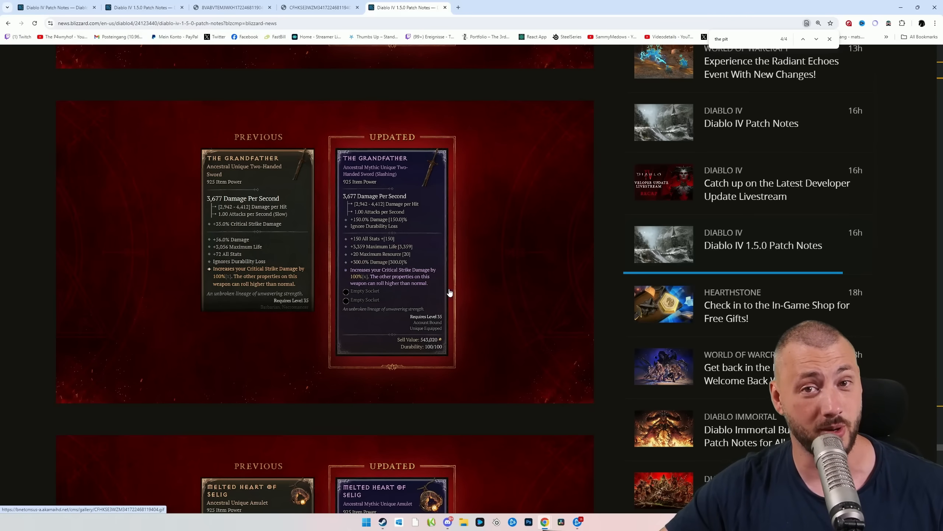
Step: Scroll down to the Ring of Starless Skies comparison card under Mythic Unique
{"action": "scroll", "scroll_direction": "down", "scroll_amount": 3}
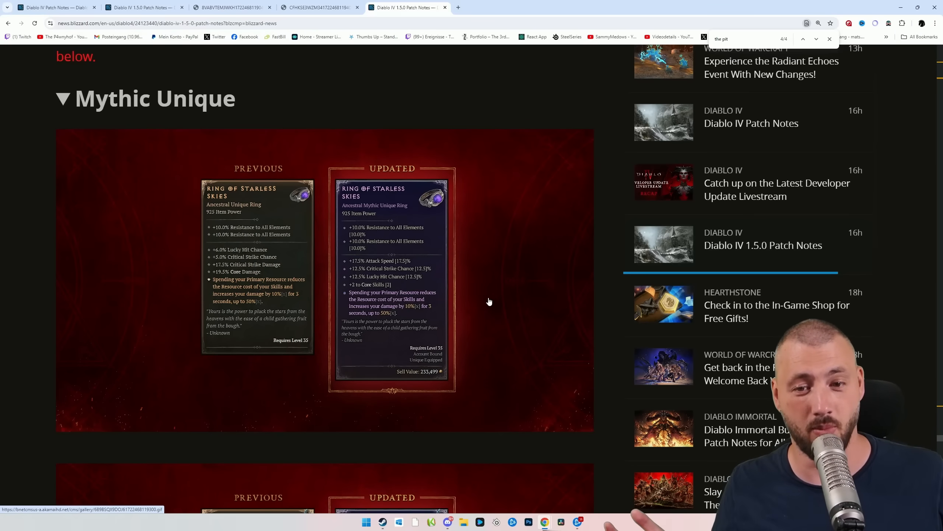
Step: Scroll through the Sorcerer uniques to the Staff of Endless Rage previous/updated cards
{"action": "scroll", "scroll_direction": "down", "scroll_amount": 3}
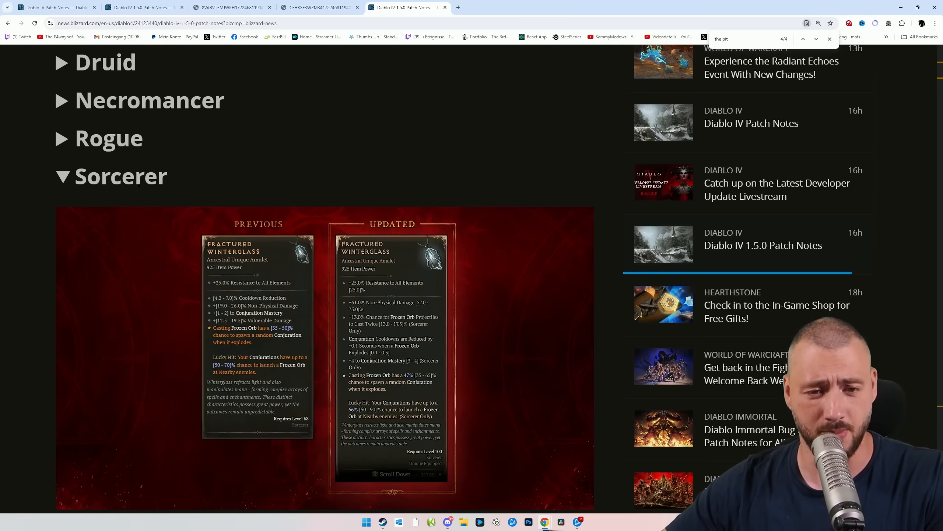
{"action": "scroll", "scroll_direction": "down", "scroll_amount": 3}
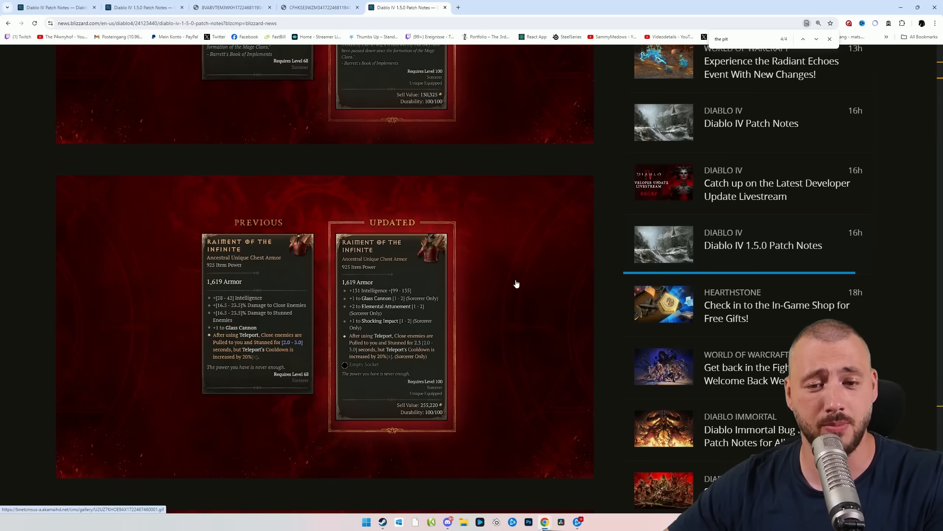
{"action": "scroll", "scroll_direction": "down", "scroll_amount": 3}
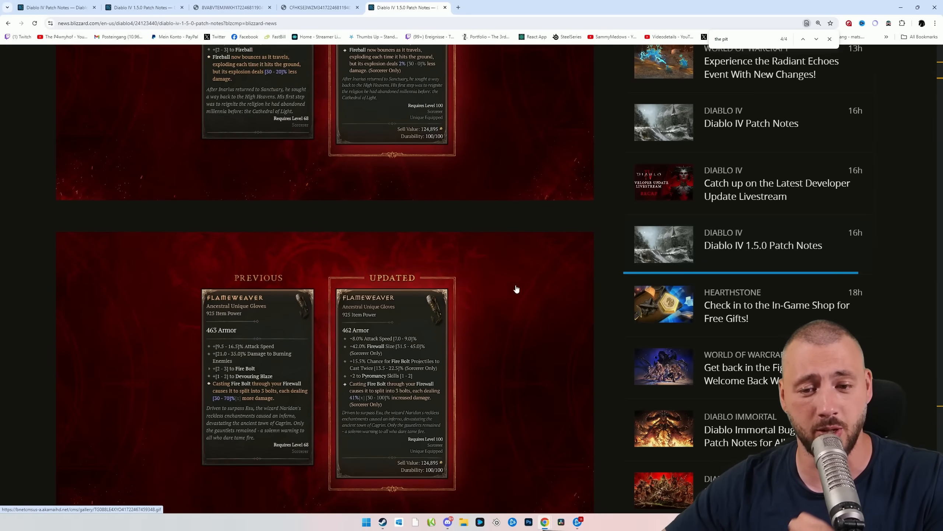
{"action": "scroll", "scroll_direction": "down", "scroll_amount": 3}
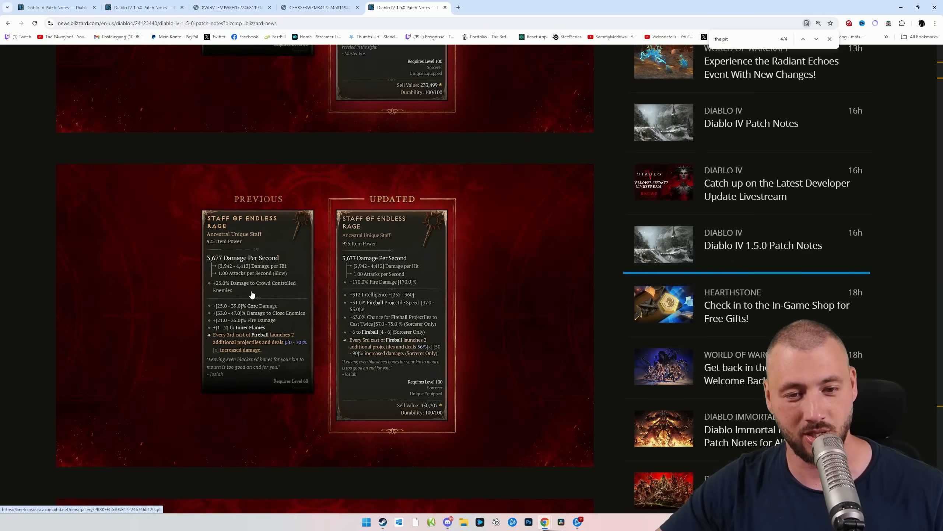
{"action": "mouse_move", "coordinate": [245, 296]}
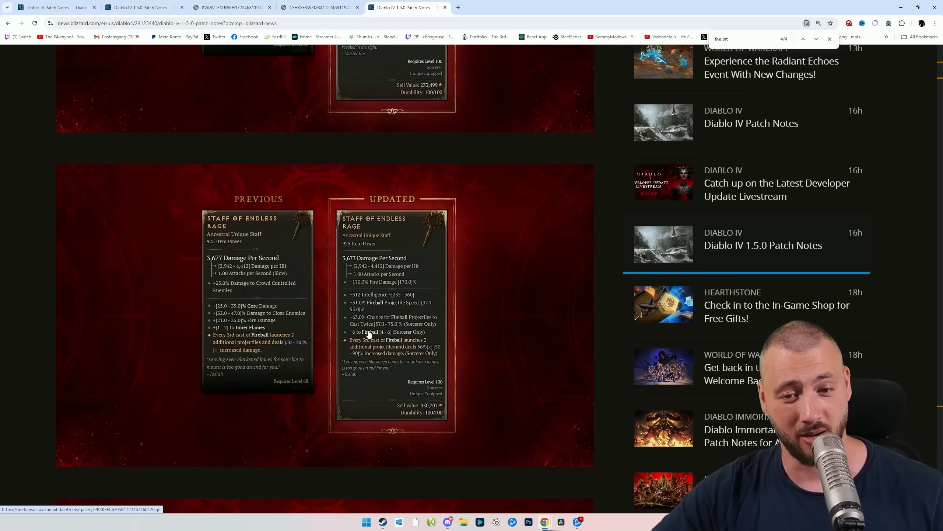
{"action": "mouse_move", "coordinate": [535, 345]}
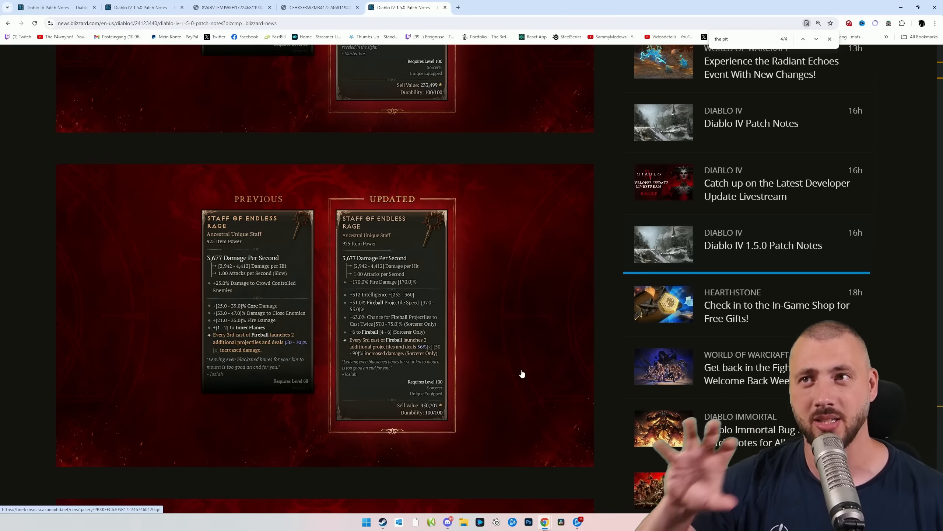
{"action": "mouse_move", "coordinate": [360, 235]}
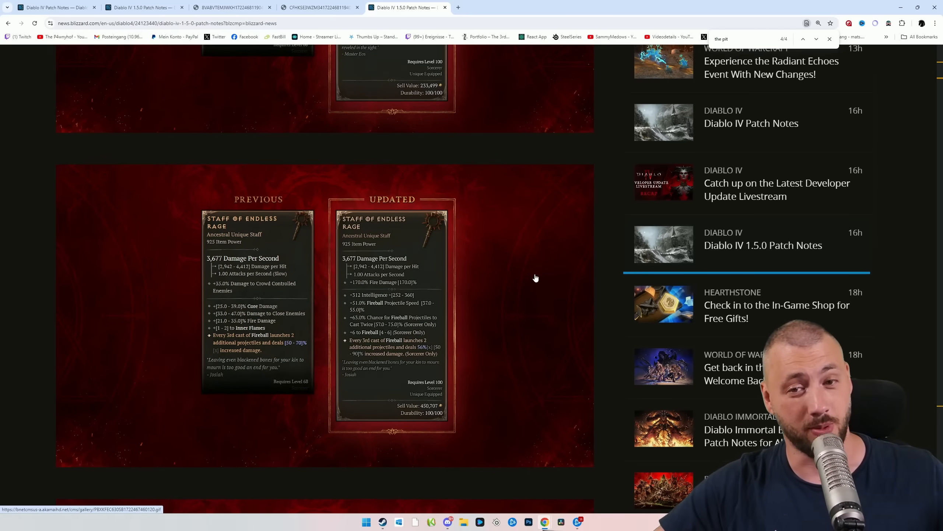
Step: Scroll past Blue Rose and Flameweaver to the Necromancer Cruor's Embrace comparison cards
{"action": "scroll", "scroll_direction": "down", "scroll_amount": 3}
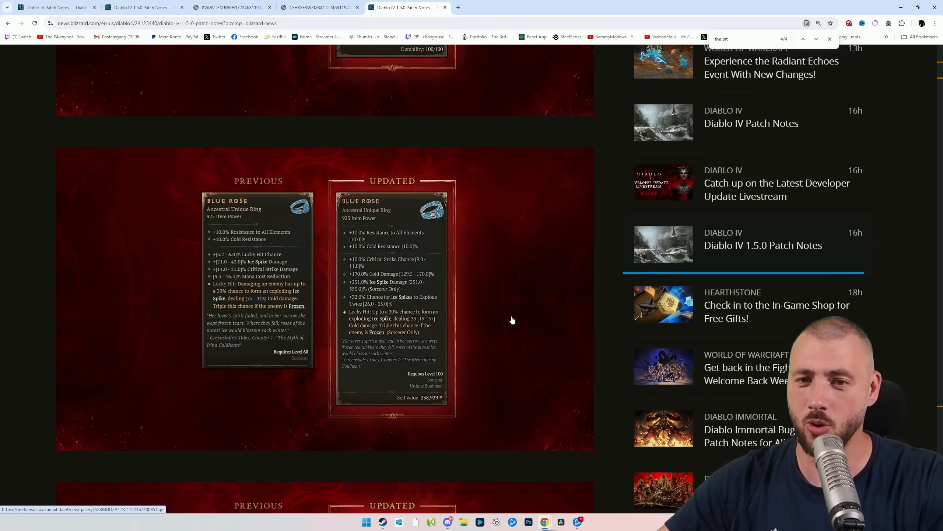
{"action": "scroll", "scroll_direction": "down", "scroll_amount": 3}
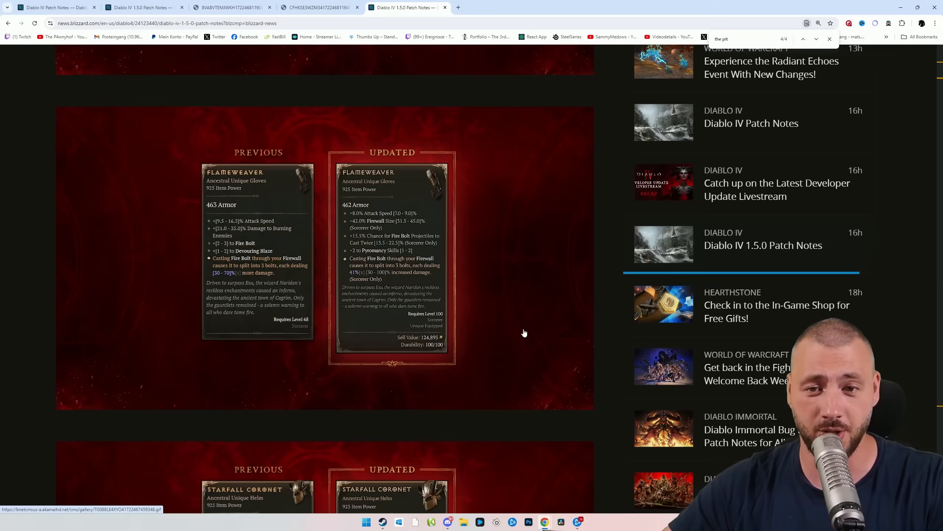
{"action": "scroll", "scroll_direction": "down", "scroll_amount": 3}
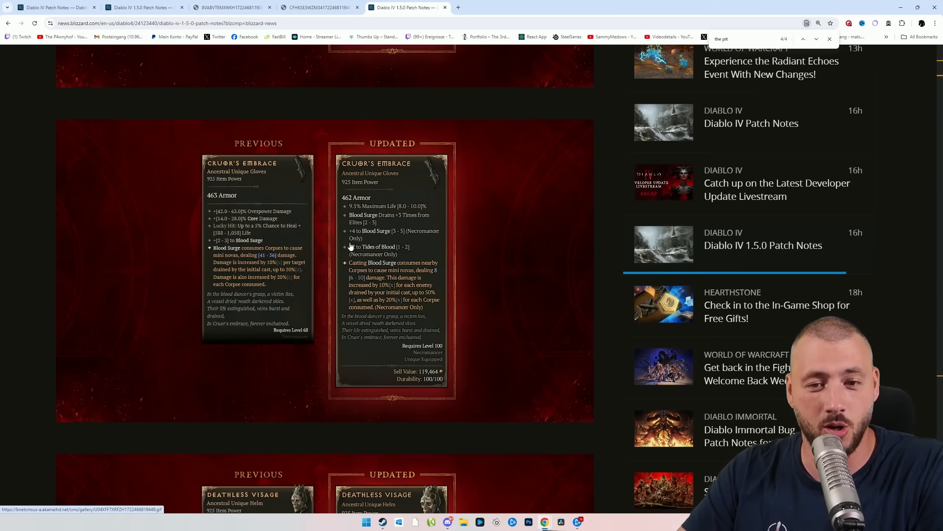
{"action": "mouse_move", "coordinate": [522, 294]}
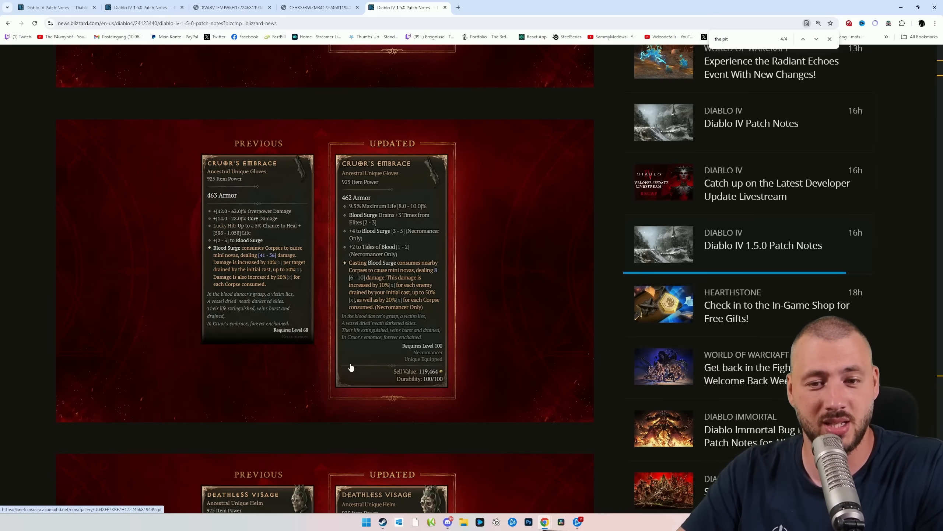
{"action": "mouse_move", "coordinate": [397, 273]}
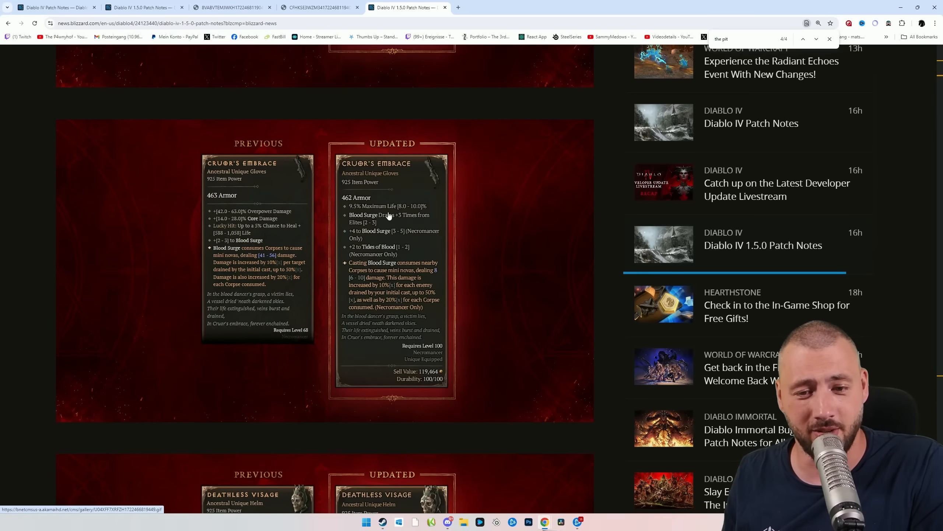
Step: Reach the Deathless Visage cards, then switch to Diablo IV's Infernal Hordes offers
{"action": "scroll", "scroll_direction": "down", "scroll_amount": 3}
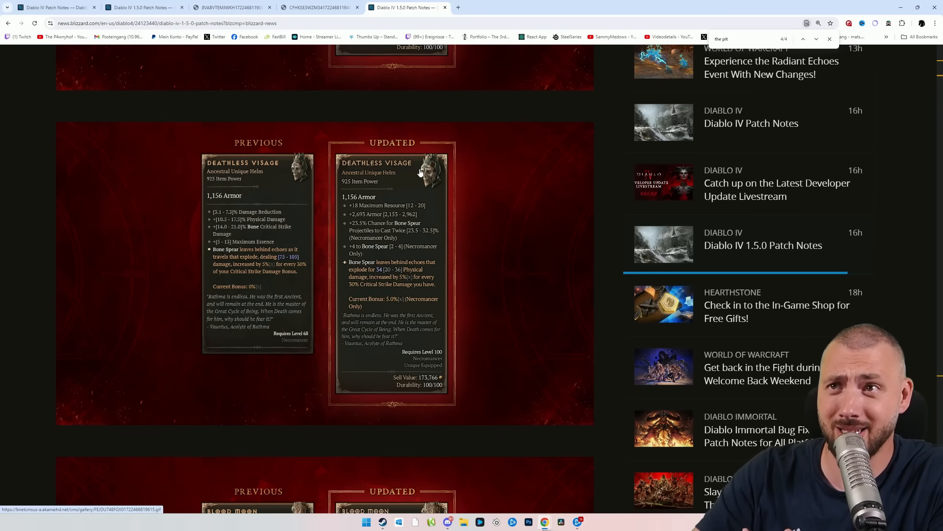
{"action": "mouse_move", "coordinate": [527, 296]}
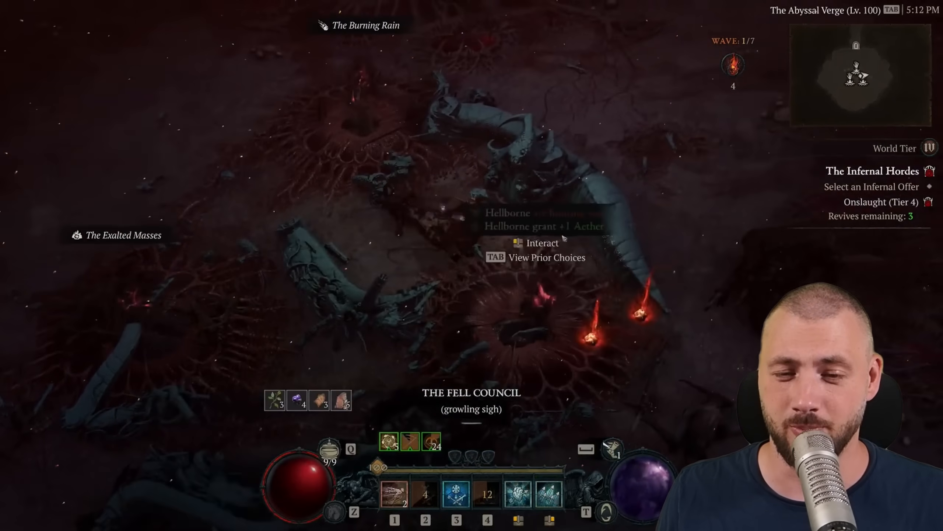
{"action": "left_click", "coordinate": [531, 243]}
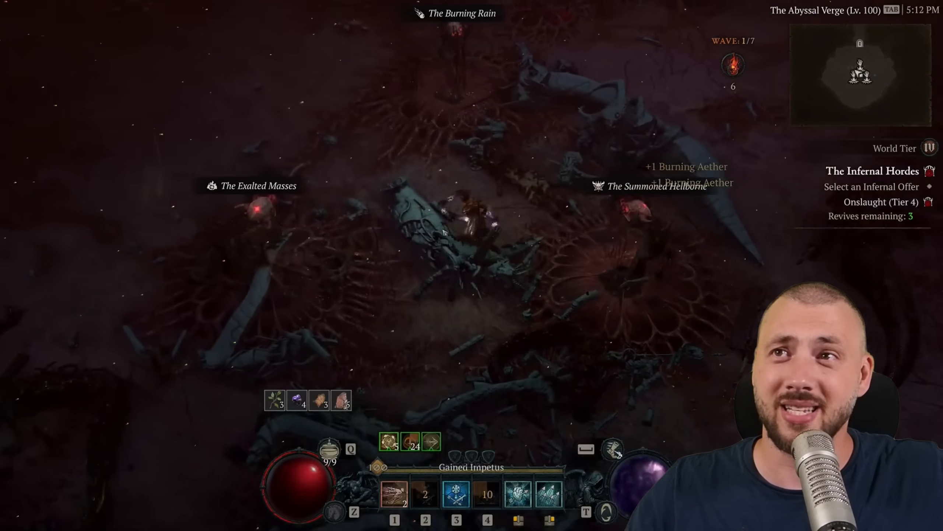